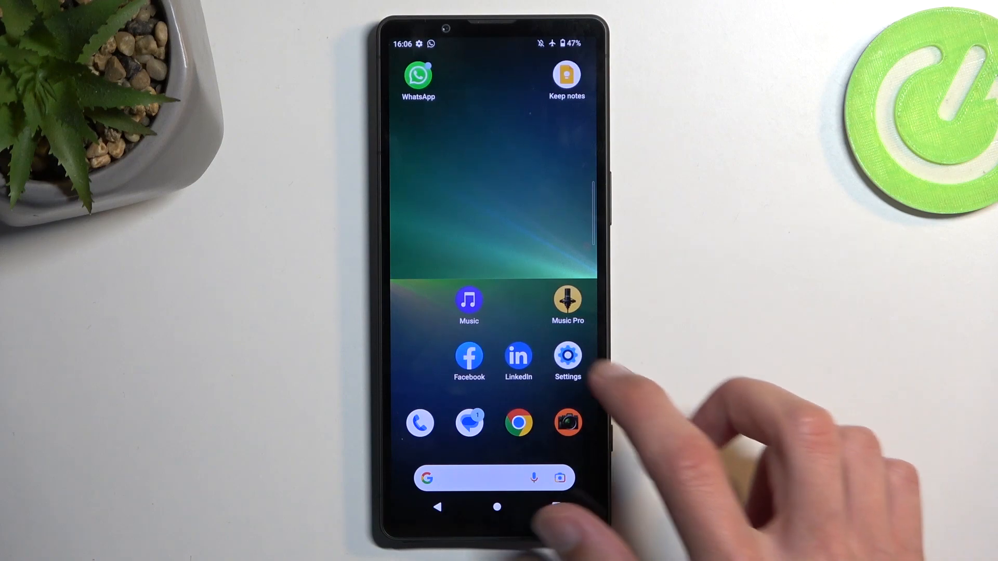
Step: Open Settings and navigate through System to the Reset options page
{"action": "left_click", "coordinate": [567, 354]}
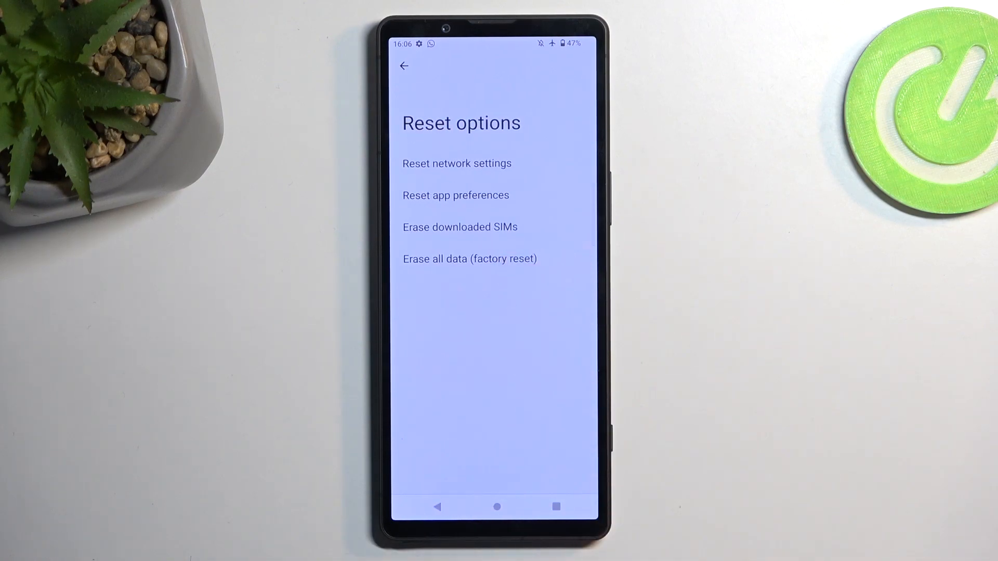
Step: Choose 'Erase all data (factory reset)' to view the erase warning and accounts
{"action": "left_click", "coordinate": [469, 258]}
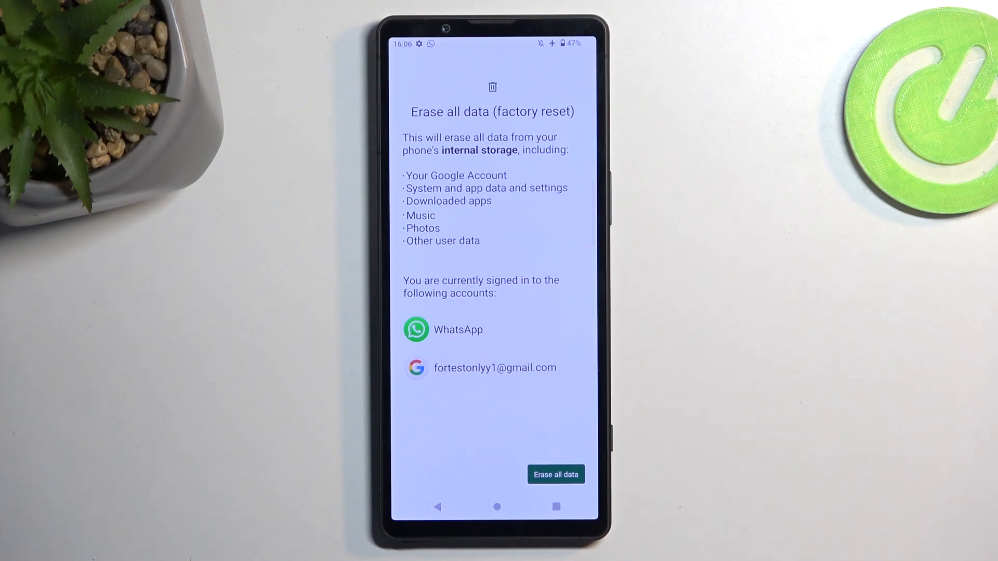
Step: Confirm 'Erase all data' on both screens to start the factory reset
{"action": "left_click", "coordinate": [556, 475]}
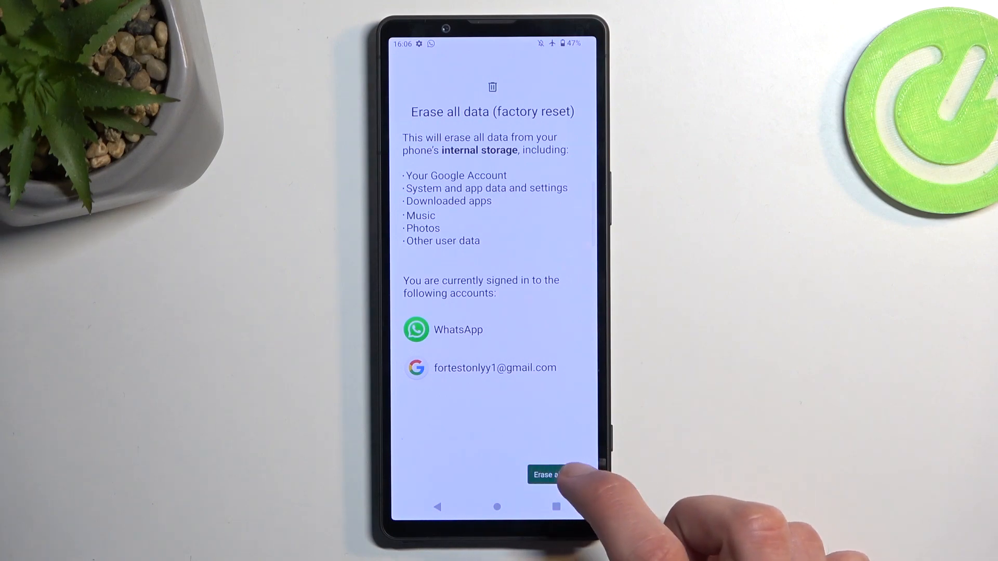
{"action": "left_click", "coordinate": [547, 474]}
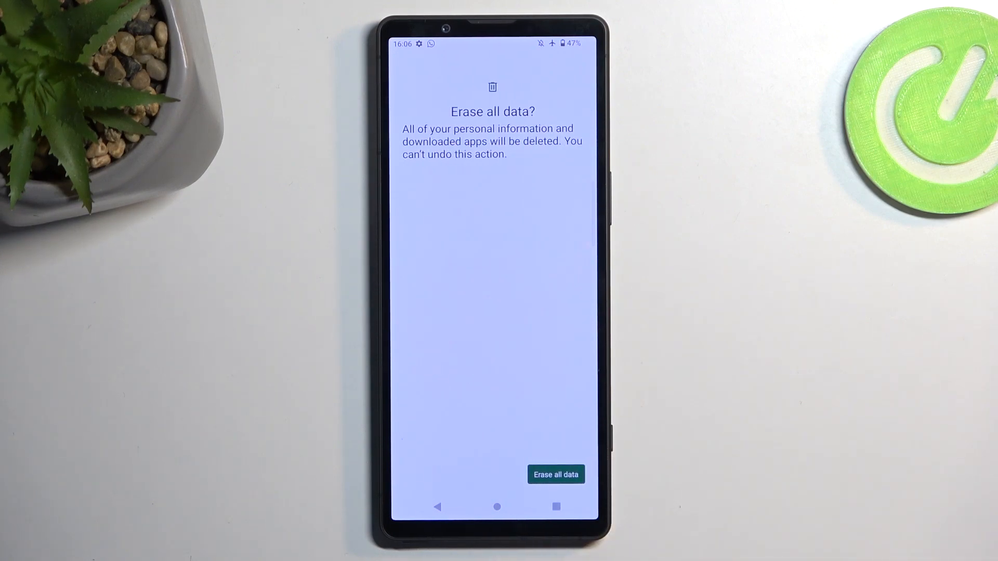
{"action": "left_click", "coordinate": [556, 475]}
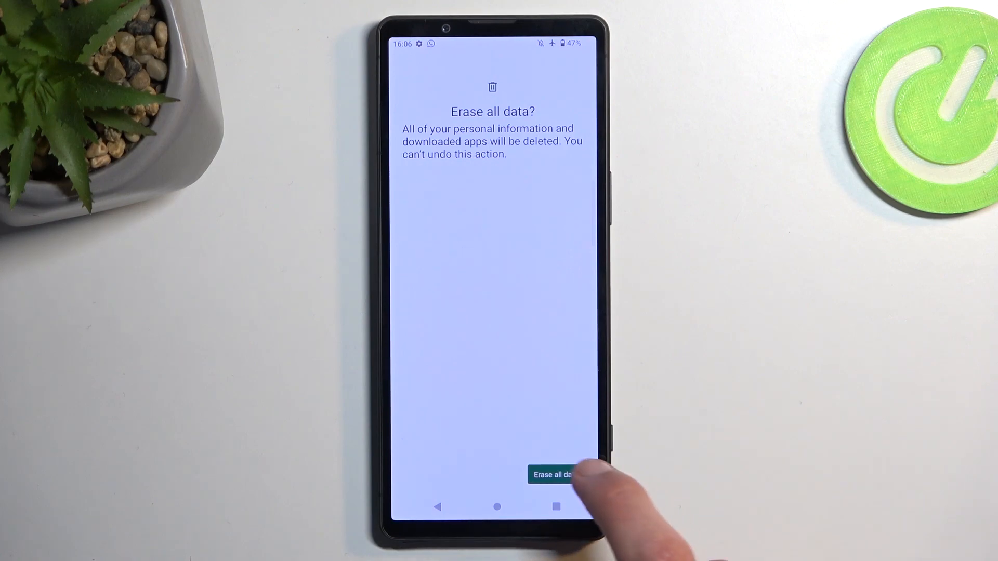
{"action": "left_click", "coordinate": [552, 475]}
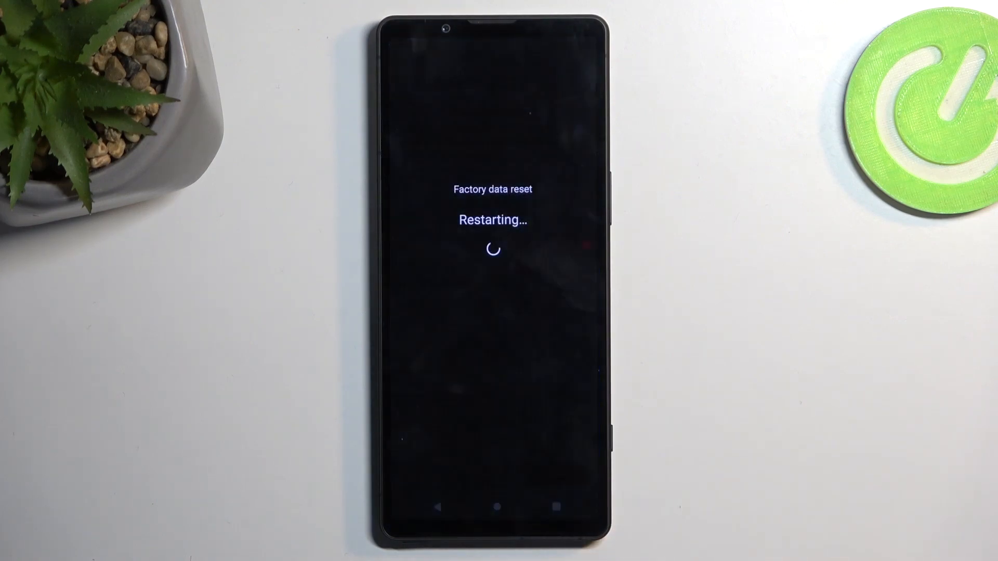